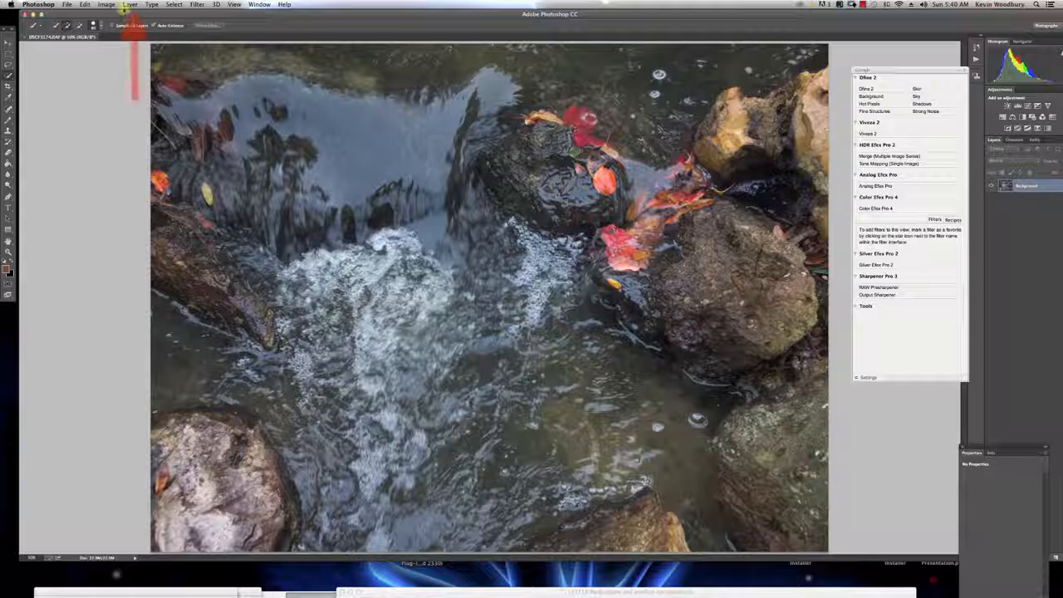
- Duplicate the Background layer as a new layer named 'high pass filter'
{"action": "left_click", "coordinate": [129, 3]}
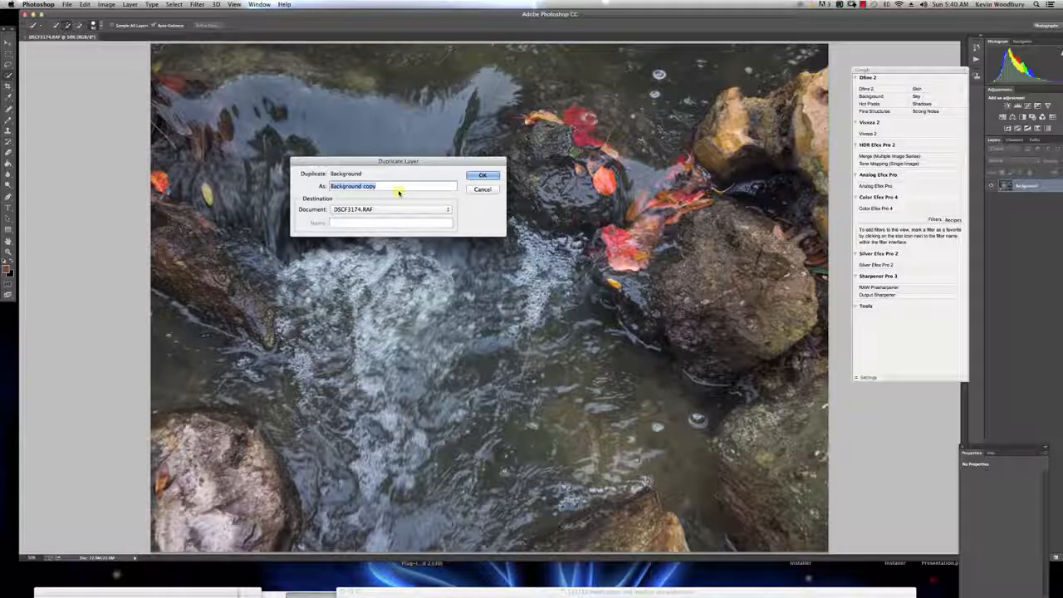
{"action": "type", "text": "high pass filter"}
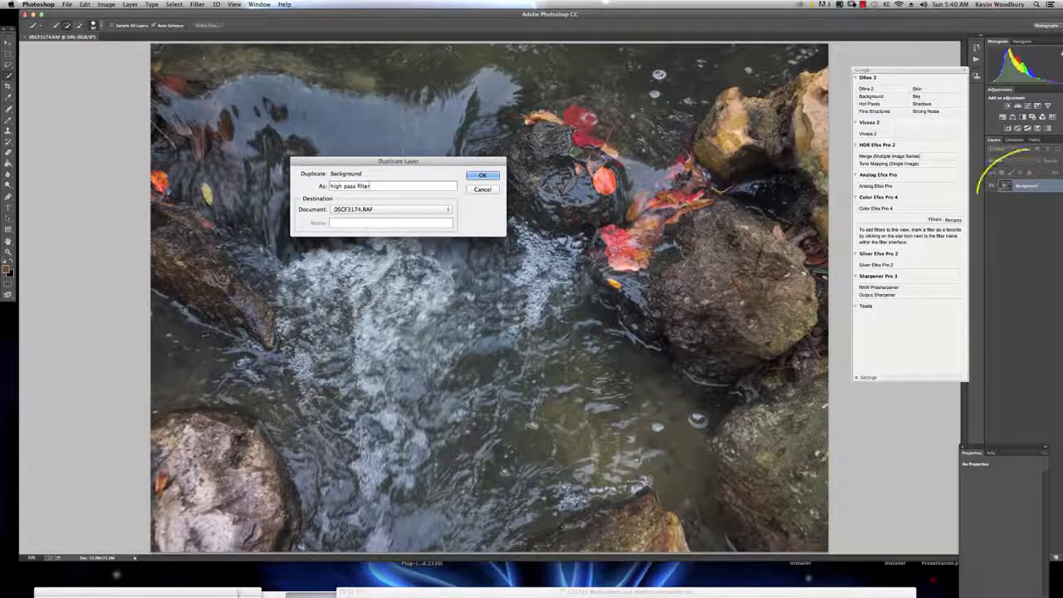
{"action": "left_click", "coordinate": [482, 176]}
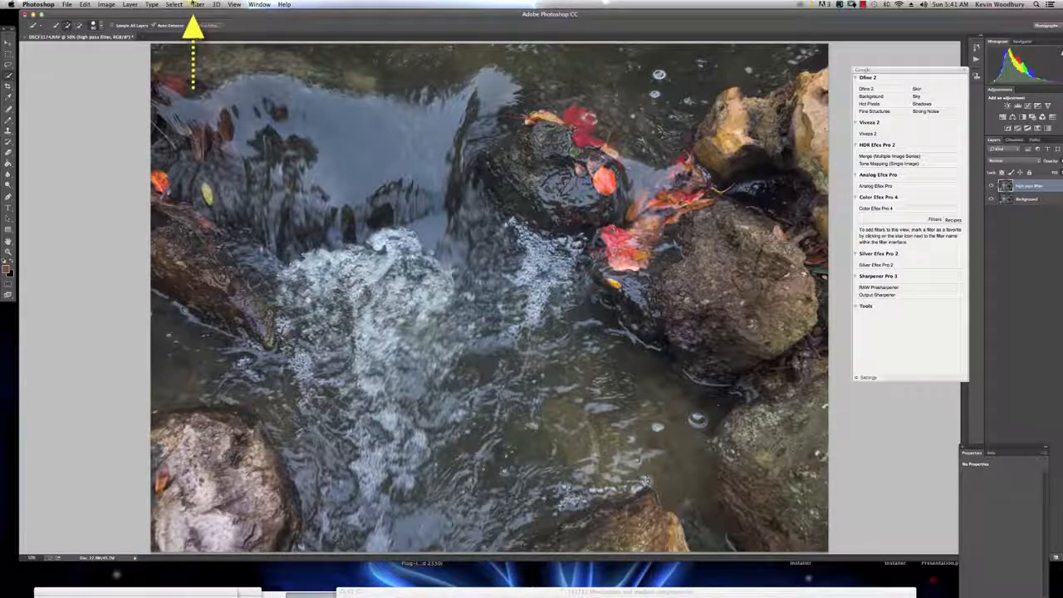
- Start the High Pass filter (Filter > Other) on the duplicated layer
{"action": "left_click", "coordinate": [198, 3]}
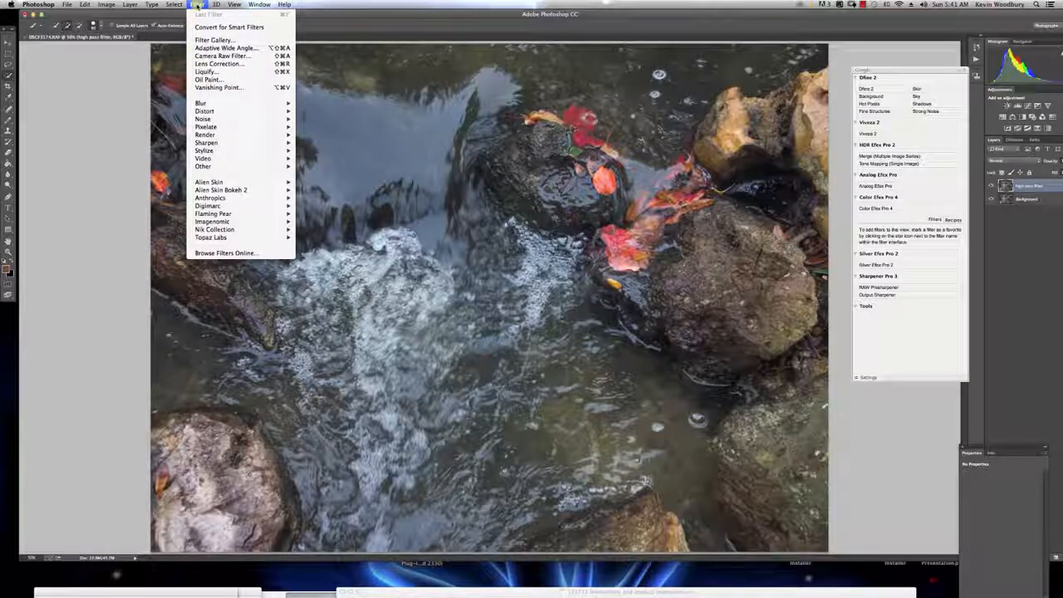
{"action": "mouse_move", "coordinate": [202, 166]}
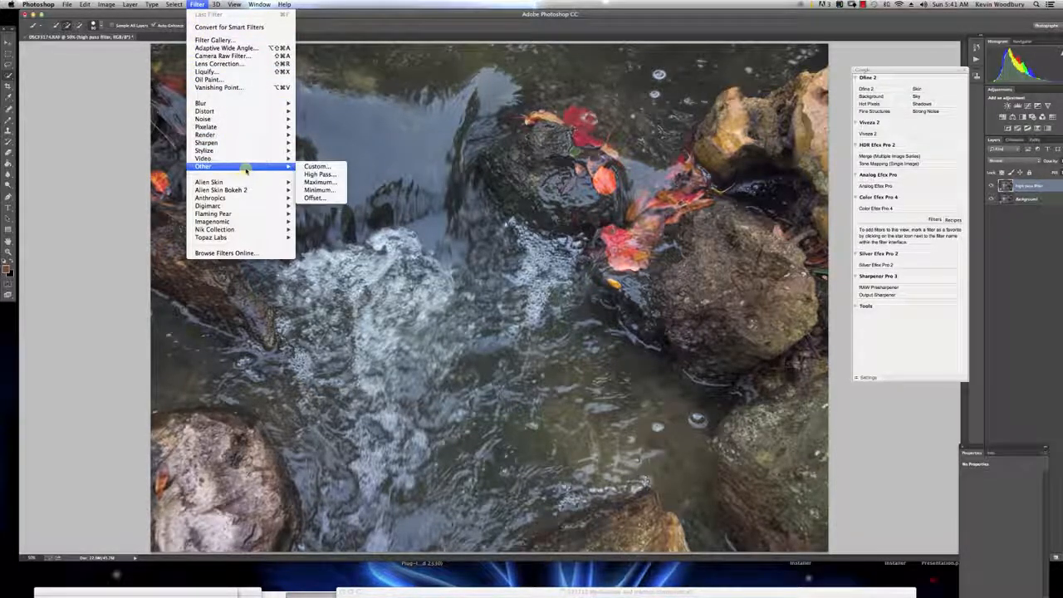
{"action": "left_click", "coordinate": [318, 175]}
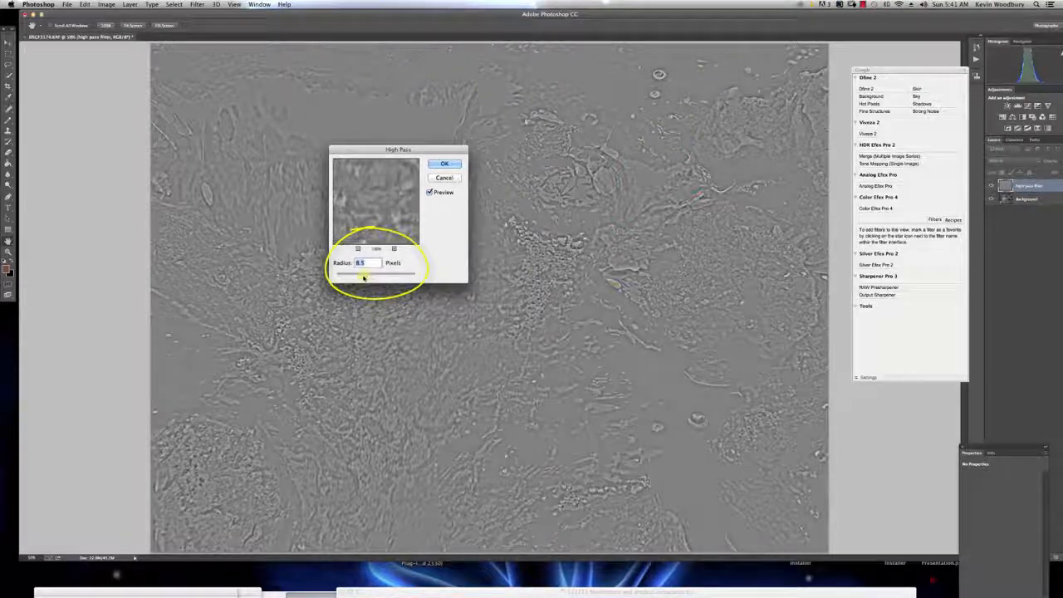
- Test Radius values from near zero to strong halos, settling around 0.8 pixels for fine edge detail
{"action": "left_click_drag", "start_coordinate": [362, 273], "coordinate": [335, 272]}
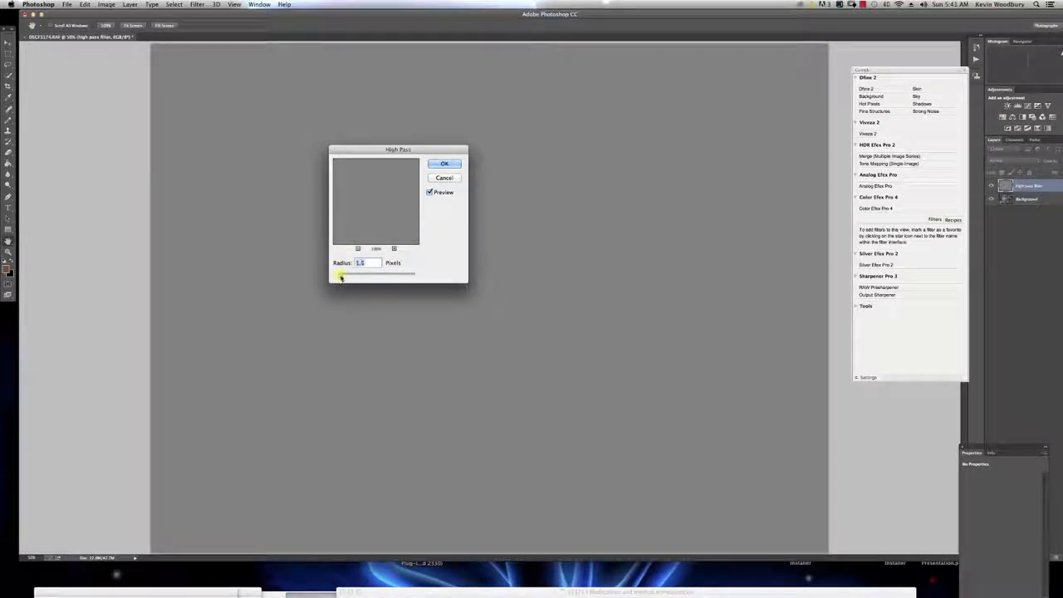
{"action": "left_click_drag", "start_coordinate": [339, 275], "coordinate": [346, 276]}
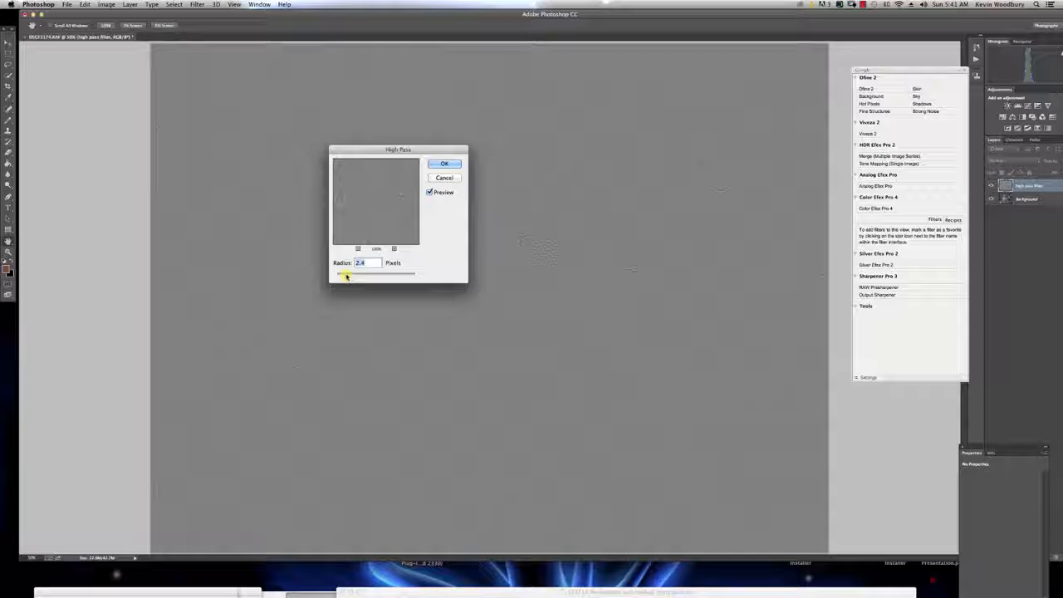
{"action": "left_click_drag", "start_coordinate": [347, 273], "coordinate": [351, 272]}
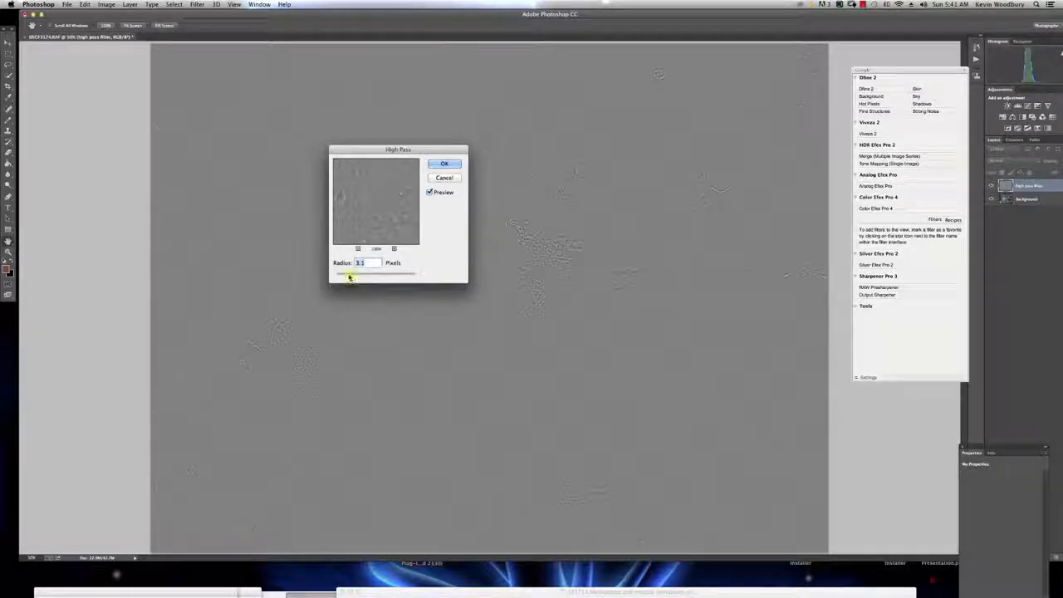
{"action": "left_click_drag", "start_coordinate": [347, 272], "coordinate": [356, 273]}
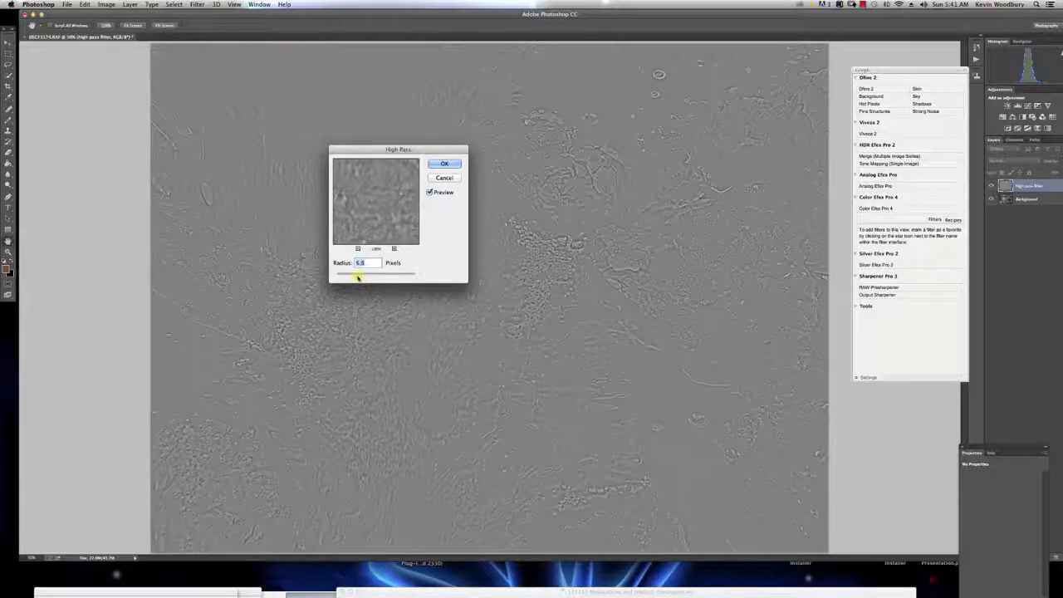
{"action": "left_click_drag", "start_coordinate": [357, 274], "coordinate": [345, 274]}
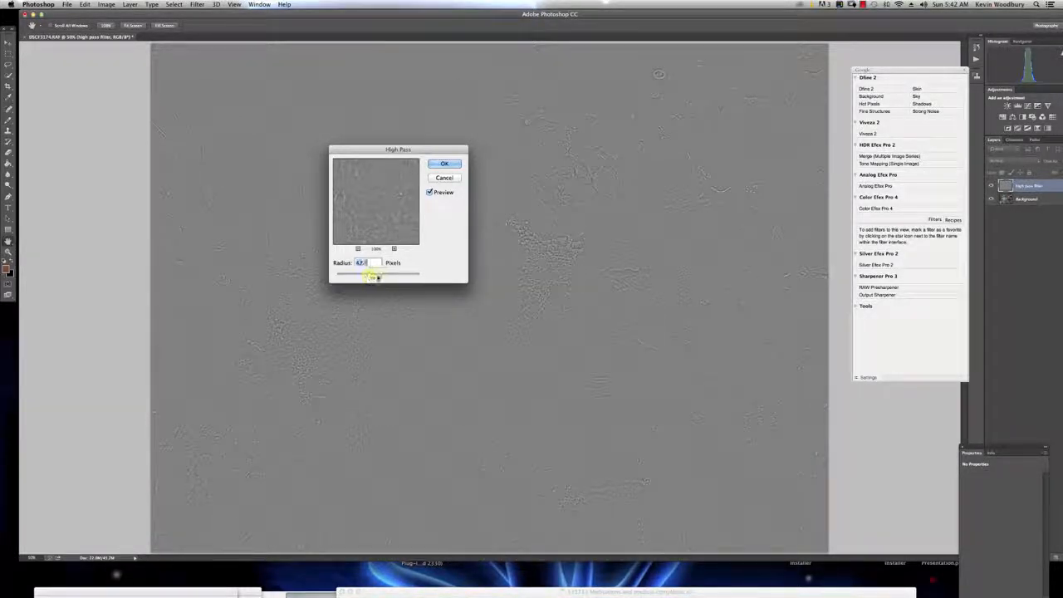
{"action": "left_click_drag", "start_coordinate": [378, 272], "coordinate": [362, 272]}
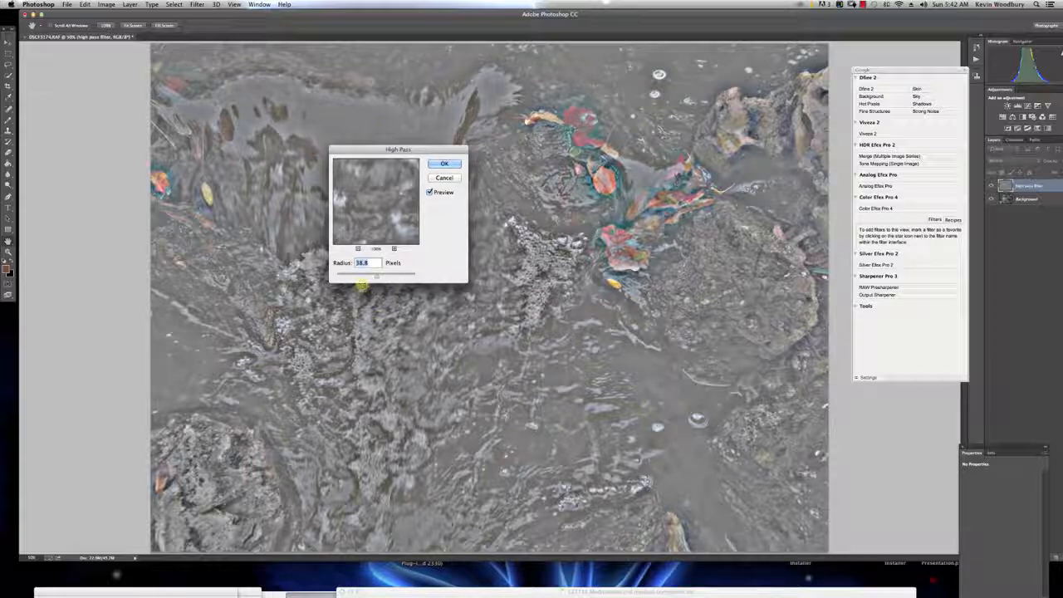
{"action": "left_click_drag", "start_coordinate": [362, 273], "coordinate": [402, 272]}
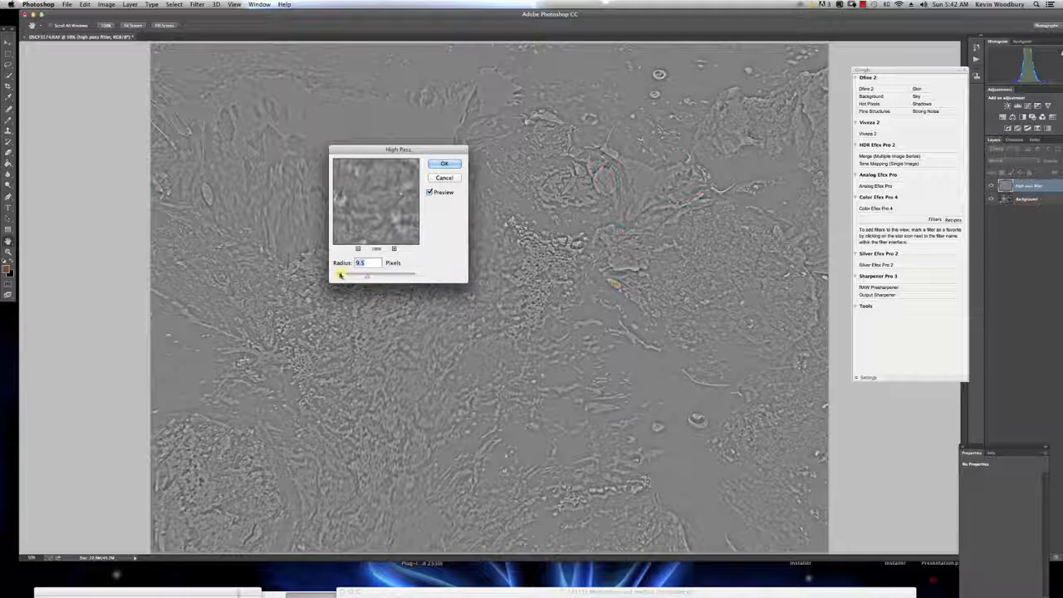
{"action": "left_click_drag", "start_coordinate": [340, 274], "coordinate": [362, 281]}
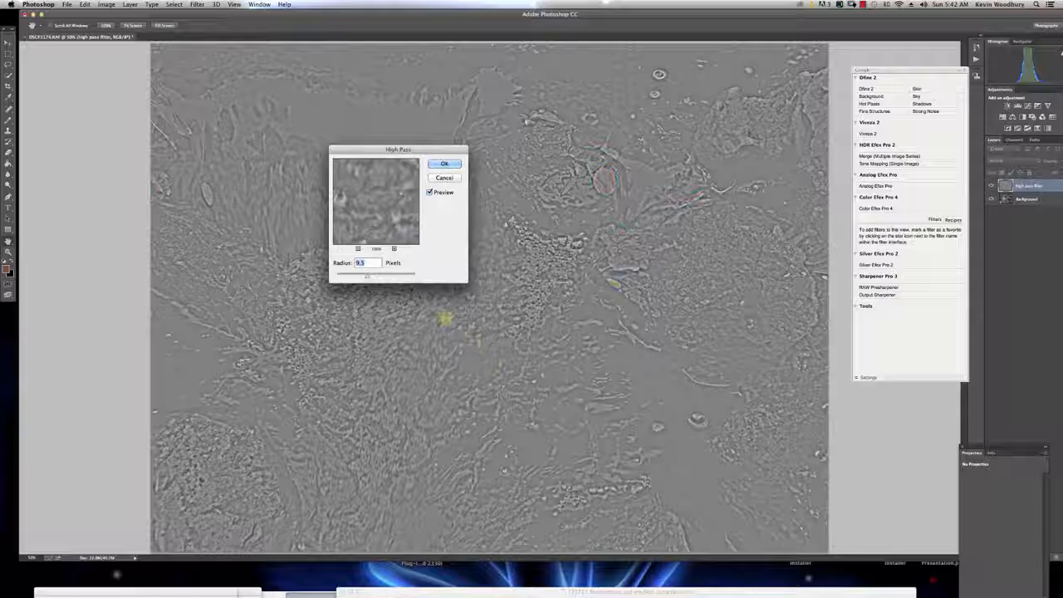
{"action": "left_click_drag", "start_coordinate": [366, 276], "coordinate": [358, 275]}
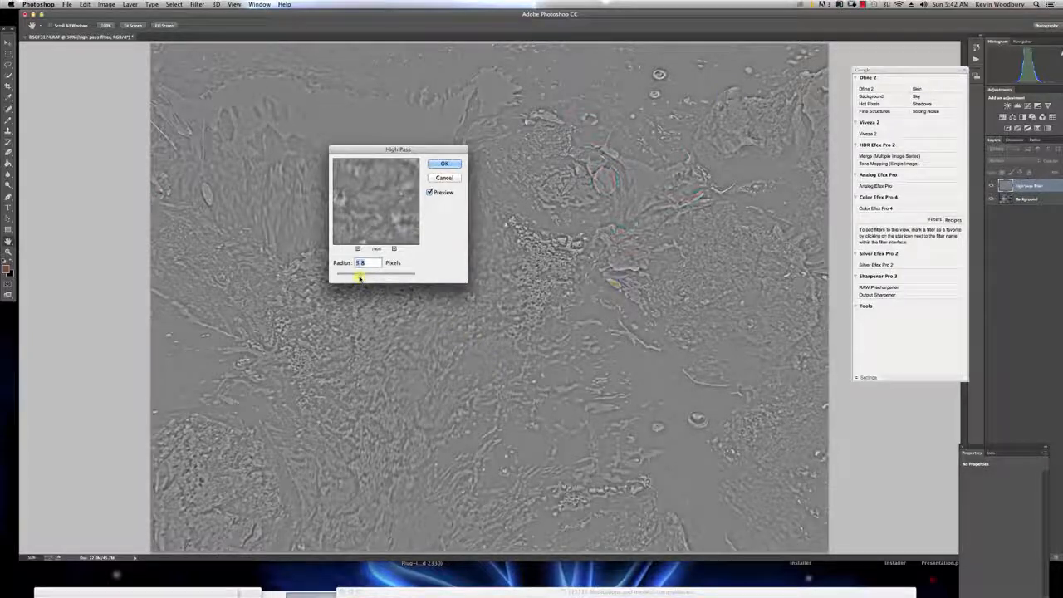
{"action": "left_click_drag", "start_coordinate": [359, 274], "coordinate": [355, 281]}
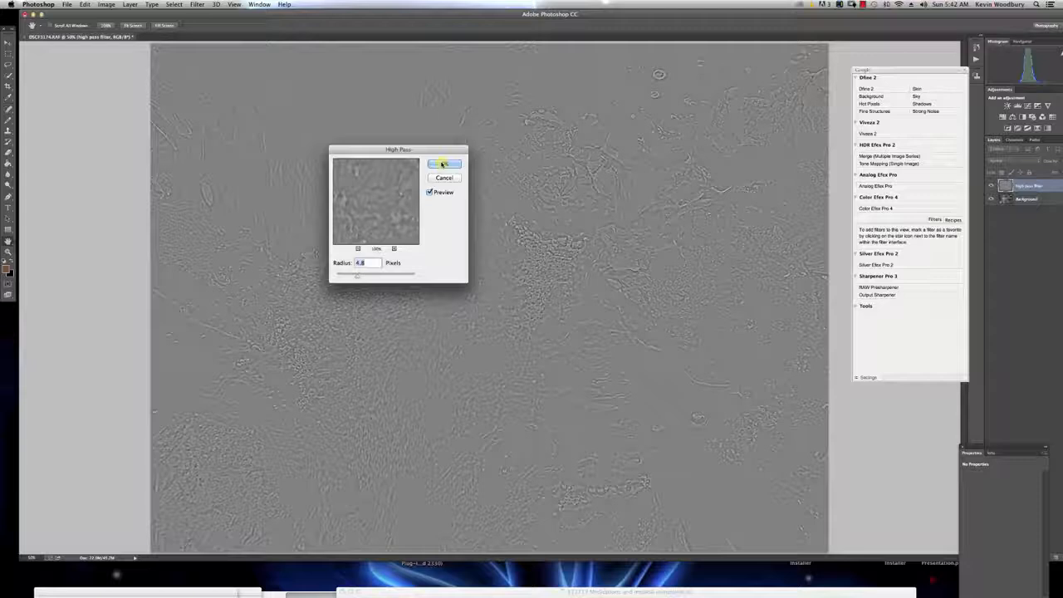
- Apply the High Pass filter and blend the gray layer in Overlay mode
{"action": "left_click", "coordinate": [445, 165]}
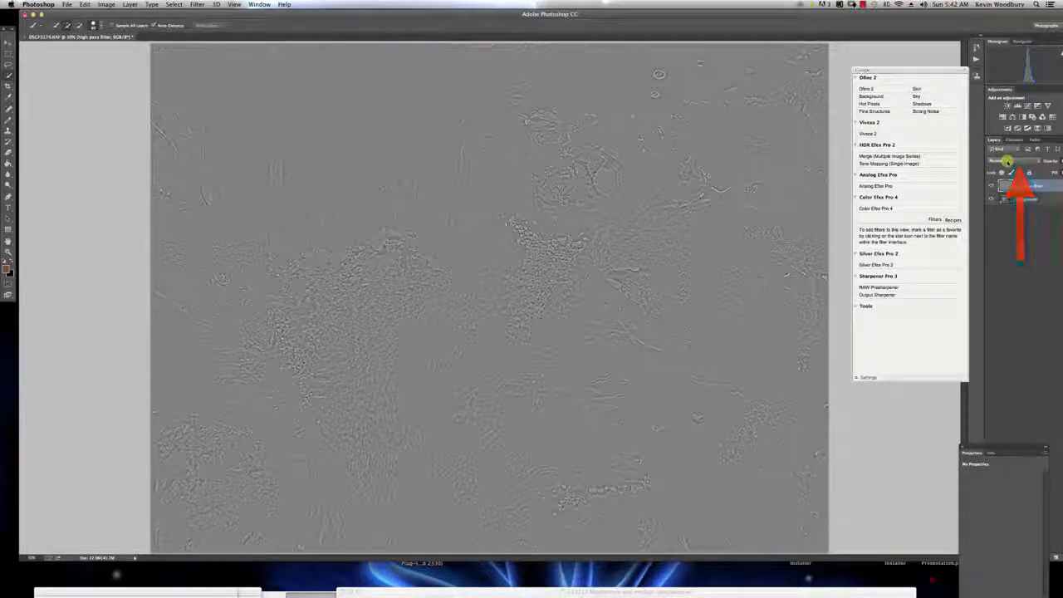
{"action": "left_click", "coordinate": [1005, 161]}
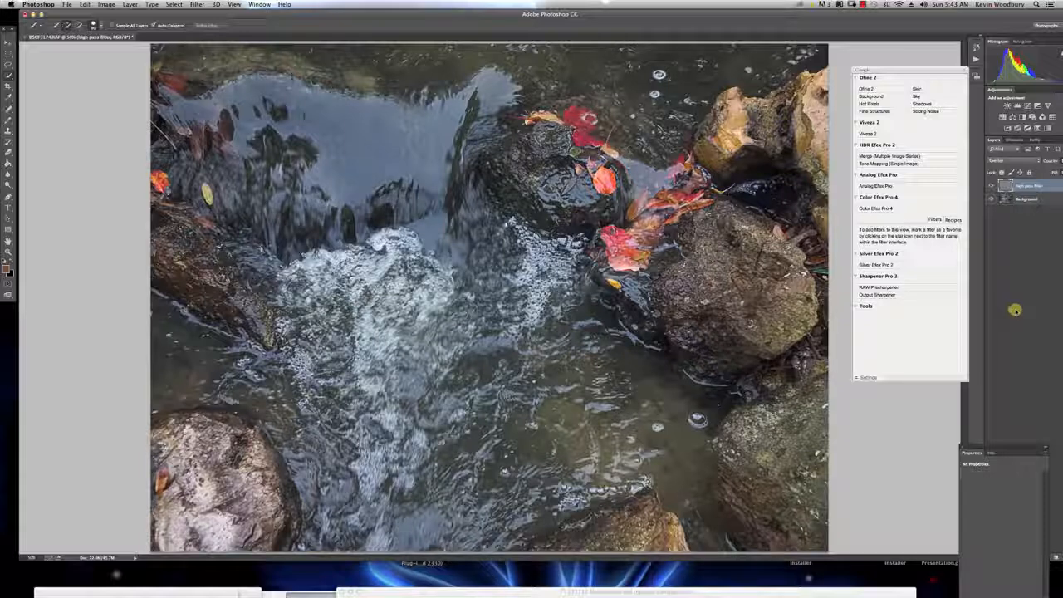
{"action": "mouse_move", "coordinate": [1028, 302]}
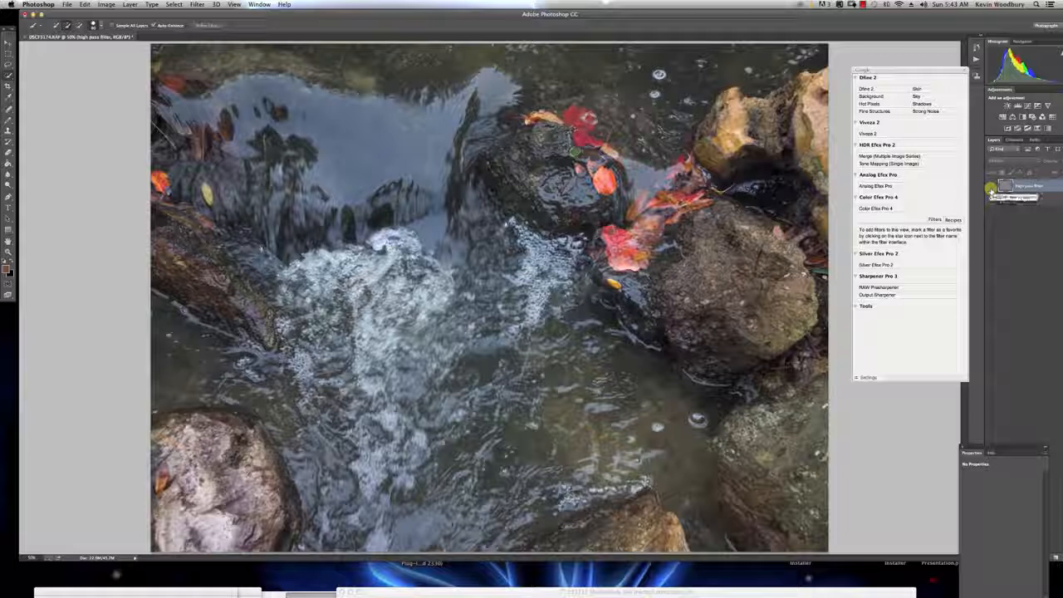
- Lower the high pass layer's opacity, then merge it down into the Background
{"action": "left_click", "coordinate": [994, 186]}
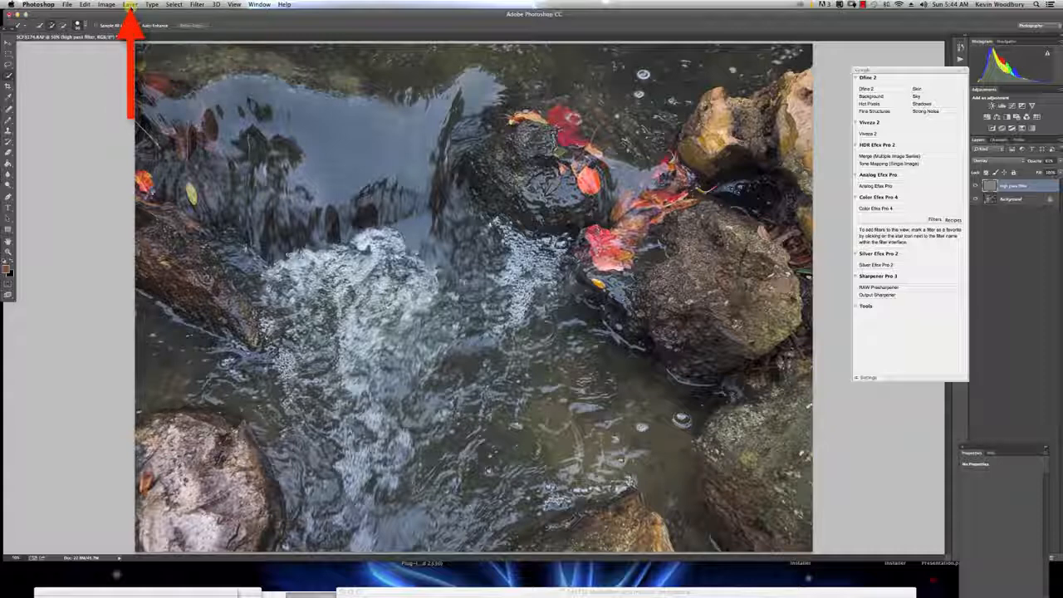
{"action": "left_click", "coordinate": [130, 3]}
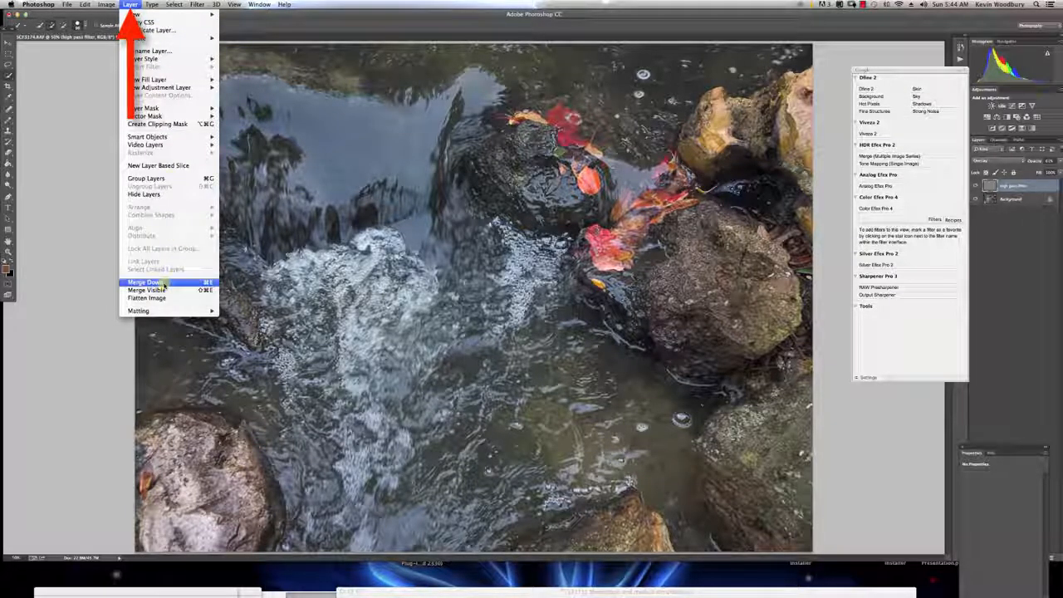
{"action": "left_click", "coordinate": [146, 282]}
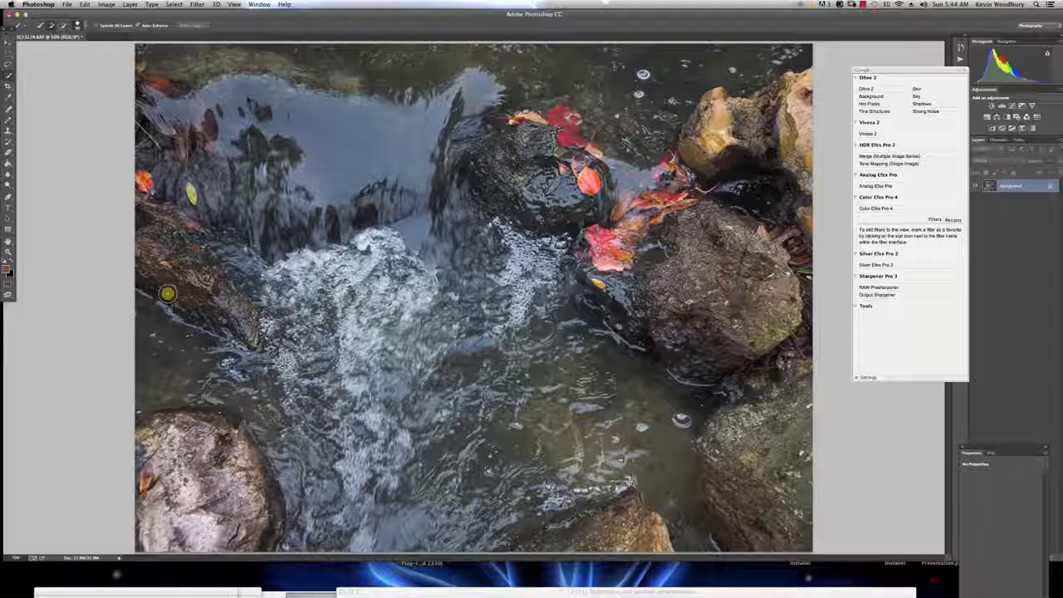